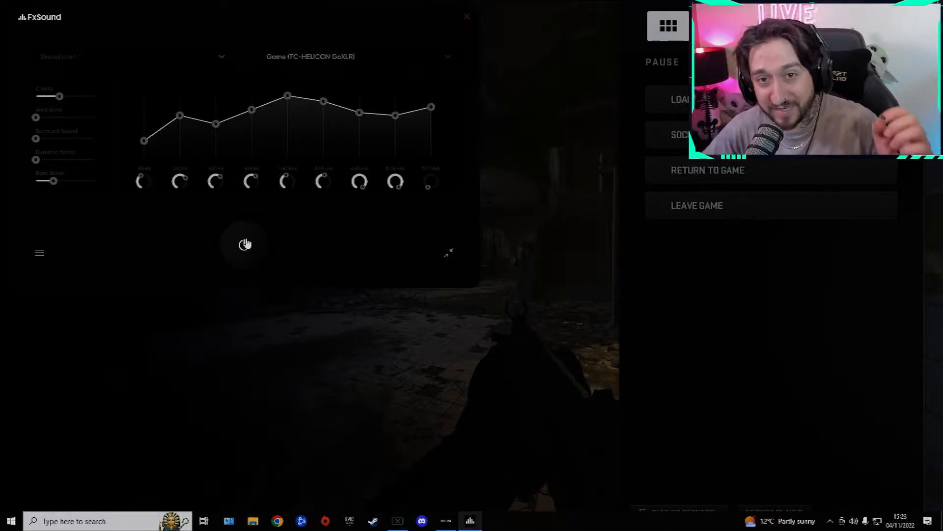
Power on FxSound to apply the modified Stevolution preset to the Game output device
click(244, 245)
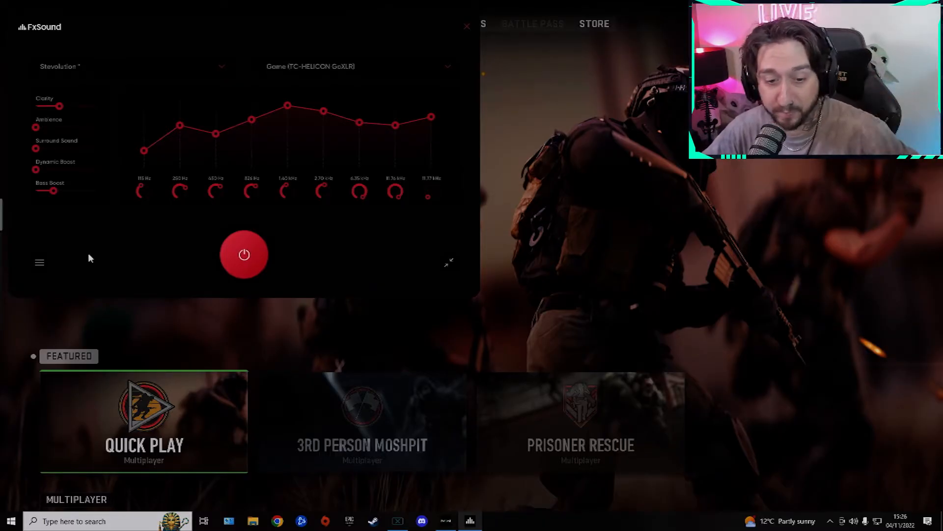
click(39, 263)
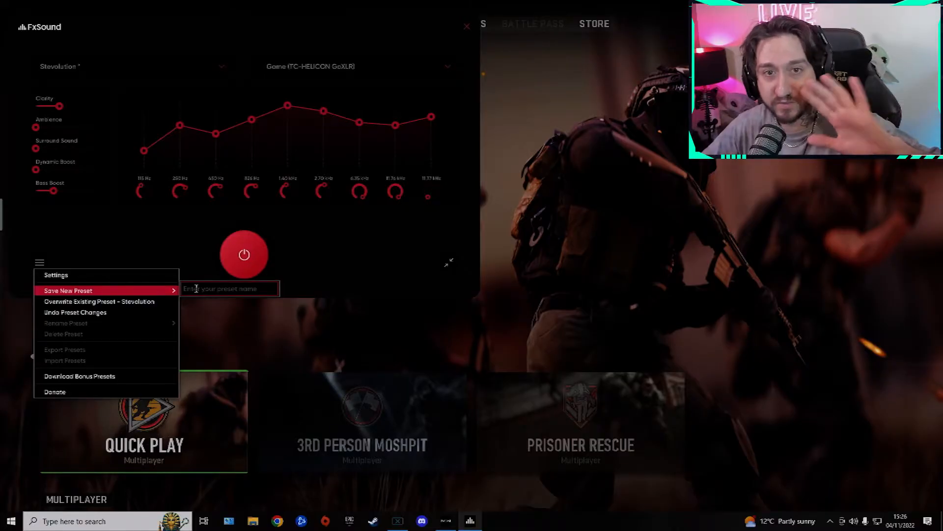
click(102, 231)
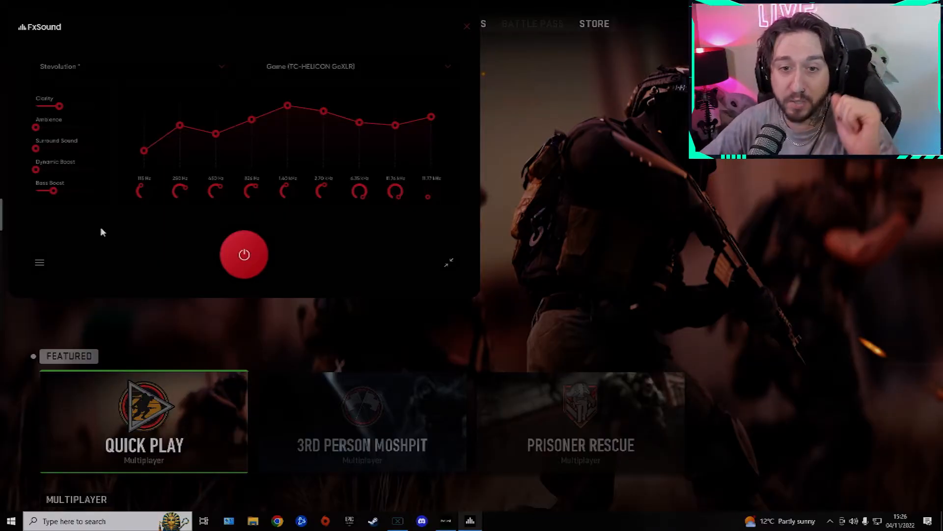
mouse_move(33, 83)
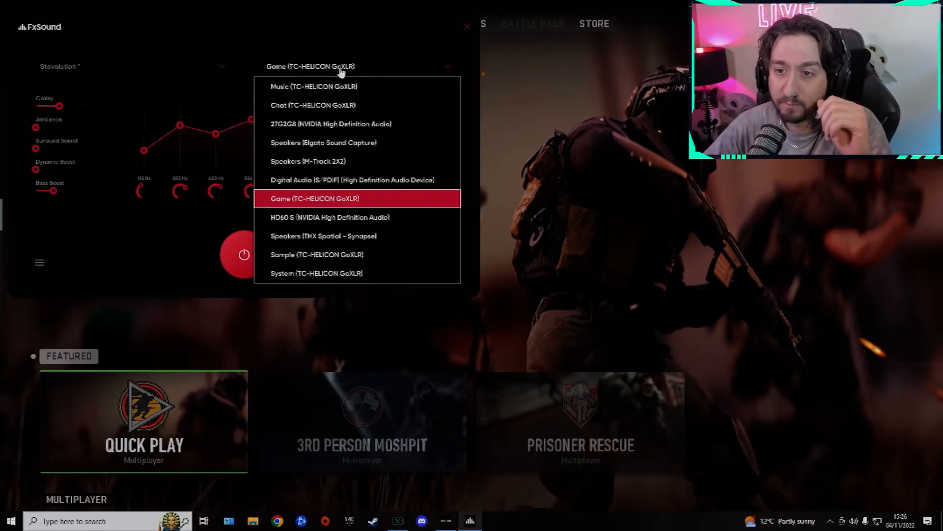
mouse_move(308, 161)
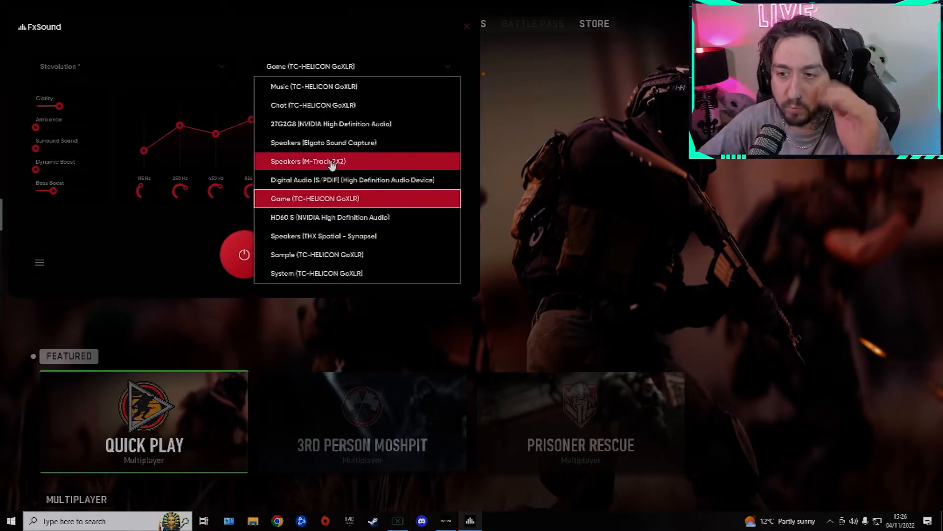
mouse_move(335, 202)
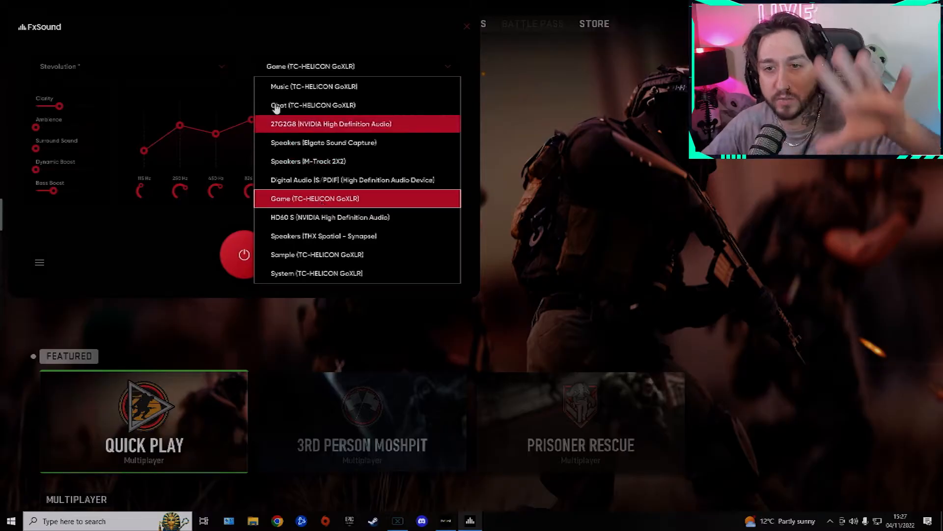
click(314, 198)
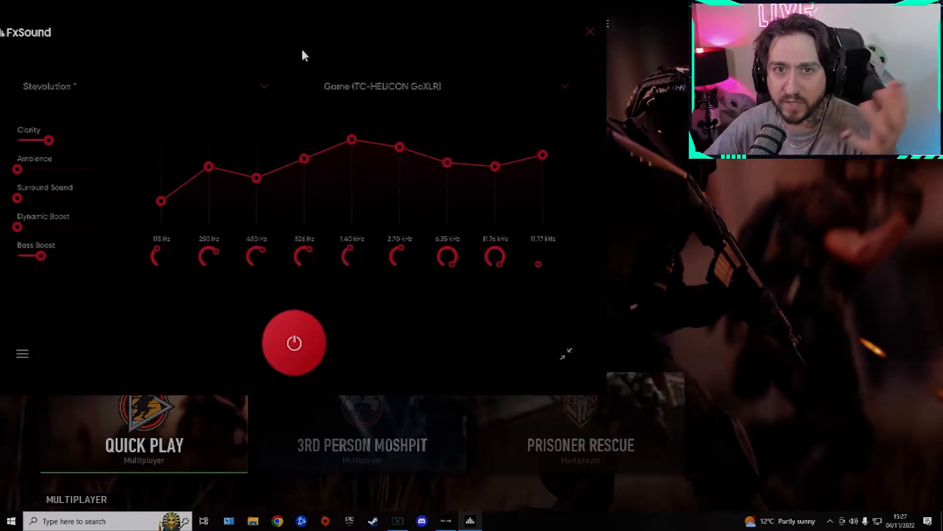
click(294, 342)
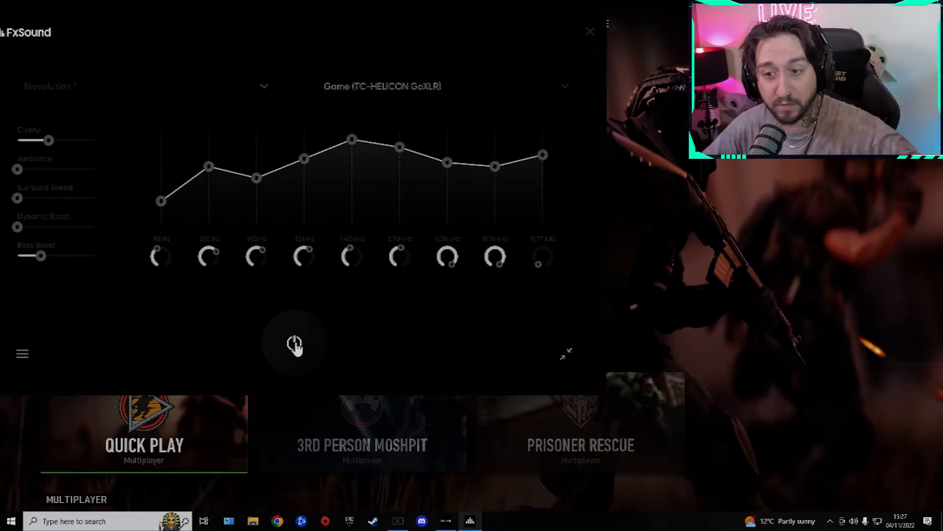
click(294, 343)
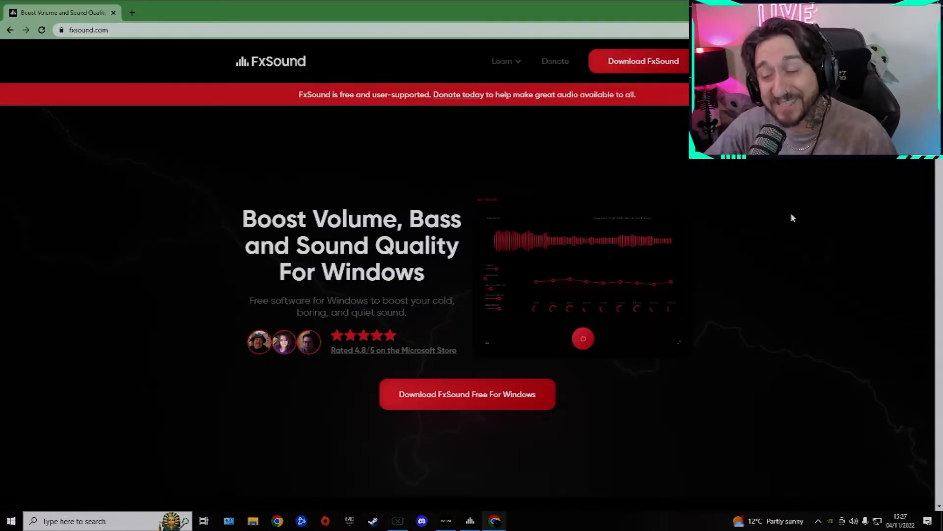
mouse_move(176, 189)
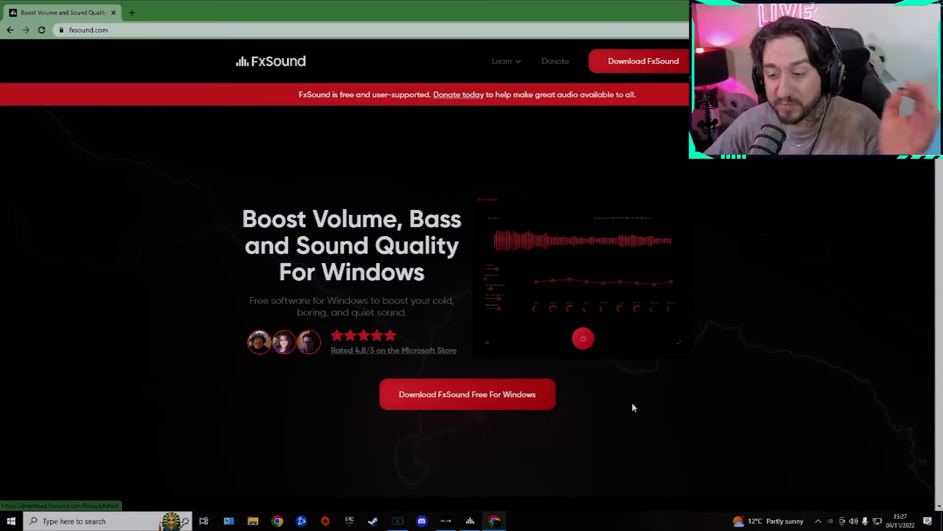
mouse_move(600, 403)
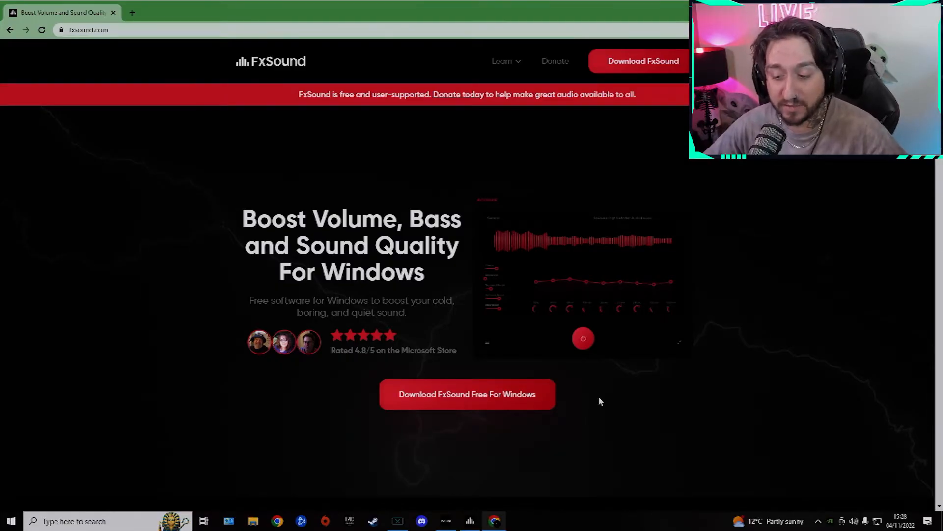
mouse_move(596, 397)
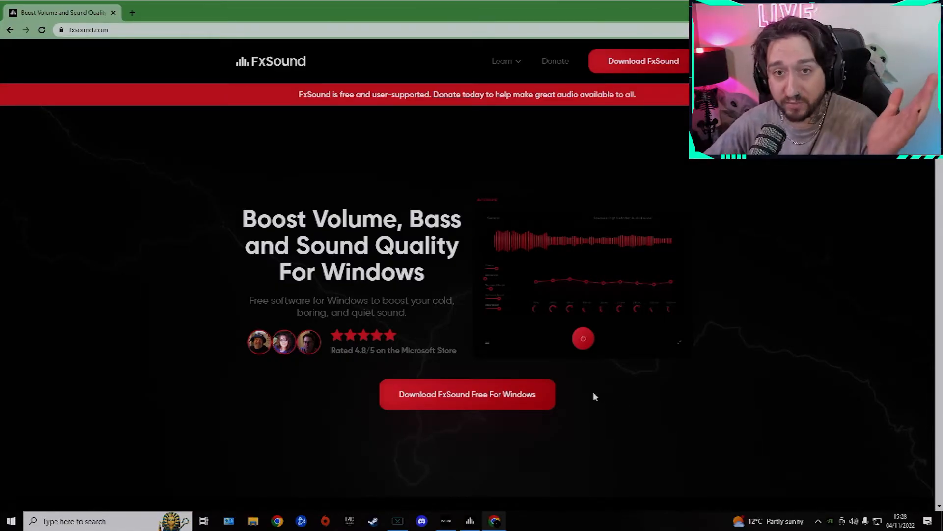
mouse_move(545, 439)
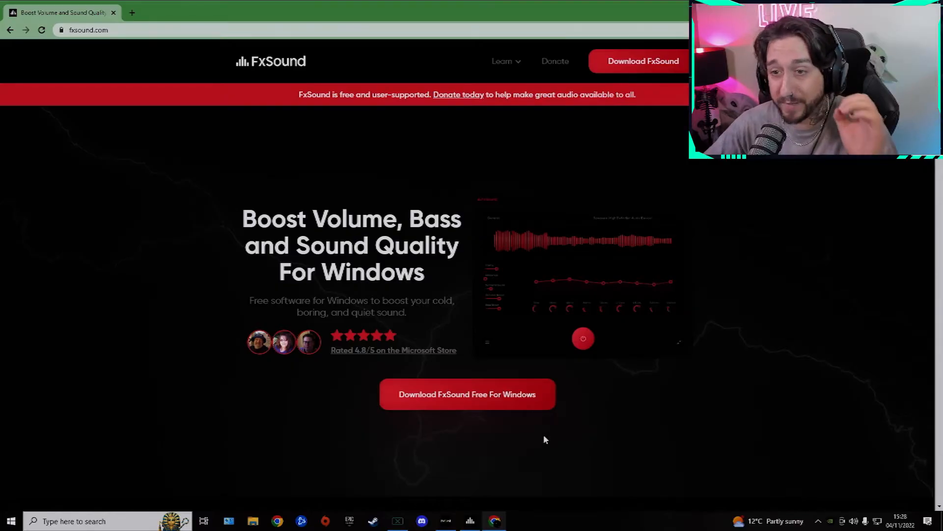